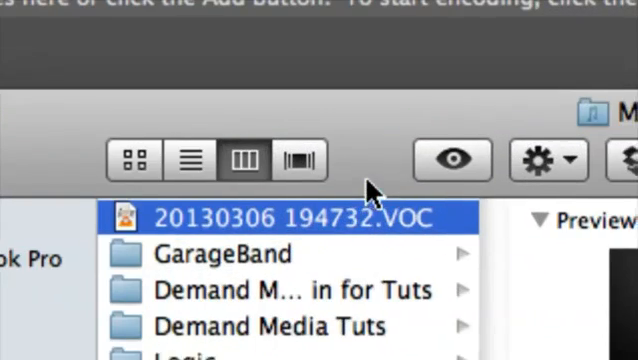
# Dismiss the File Import Error reporting the VOC recording's format as unsupported
pyautogui.scroll(-3)
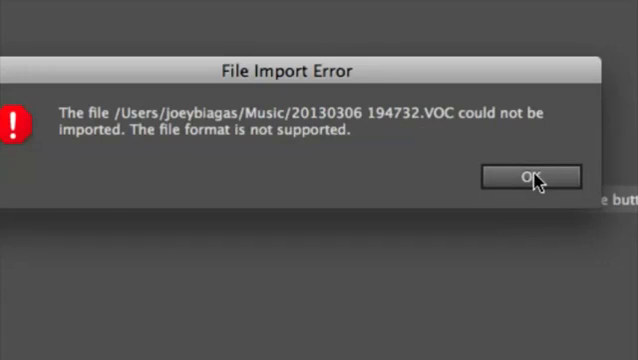
pyautogui.click(535, 176)
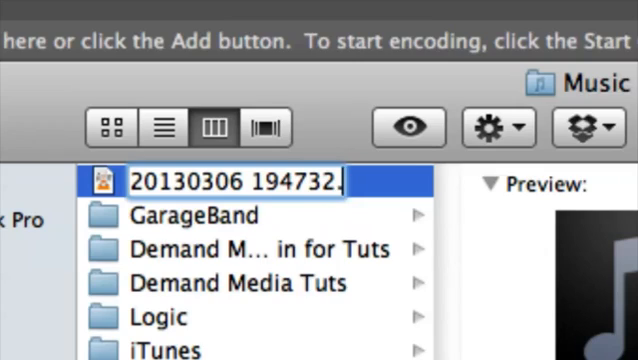
# Change the recording's extension to mp4 and confirm using .mp4
pyautogui.write('mp4')
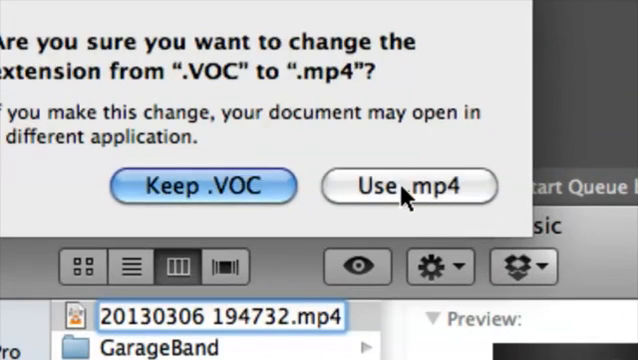
pyautogui.click(408, 187)
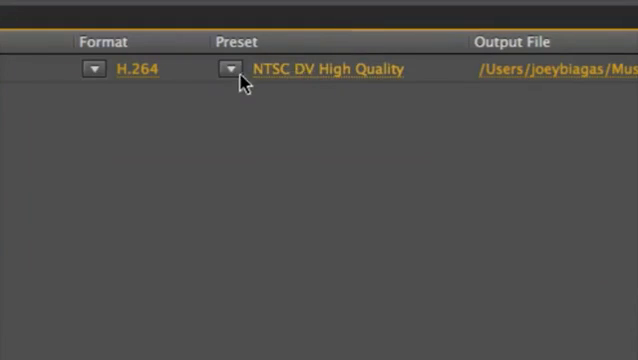
# Set the queued job's export format to MP3 with the 256 kbps High Quality preset
pyautogui.doubleClick(324, 69)
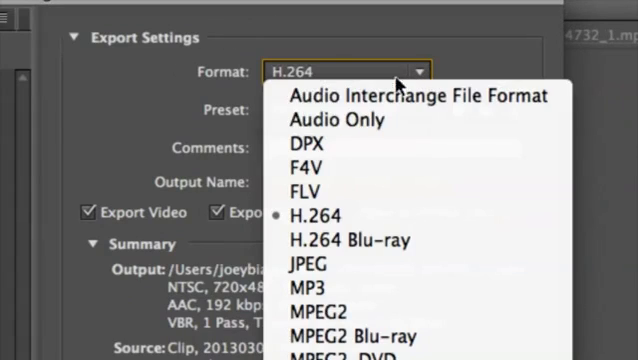
pyautogui.moveTo(310, 288)
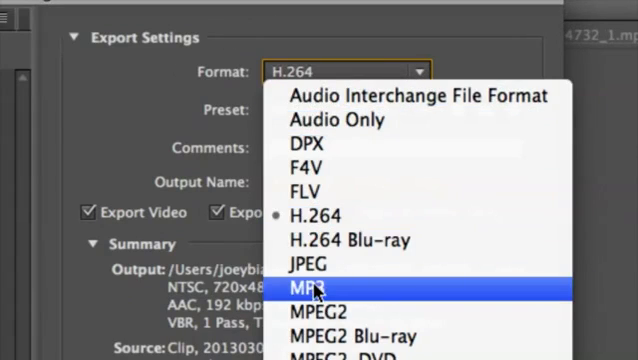
pyautogui.click(310, 289)
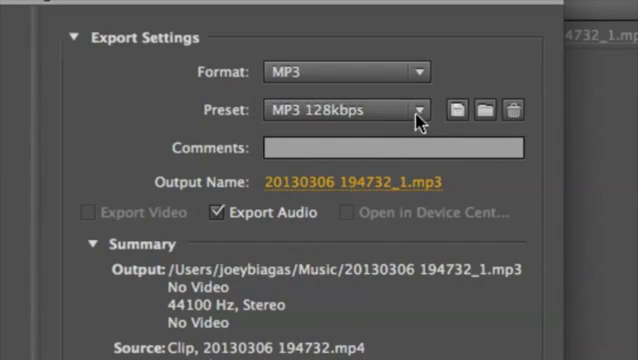
pyautogui.click(417, 110)
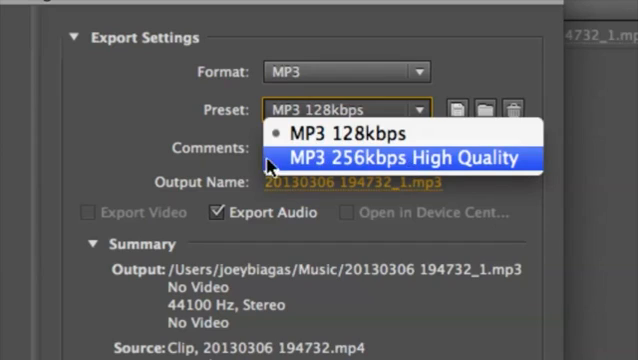
pyautogui.click(410, 158)
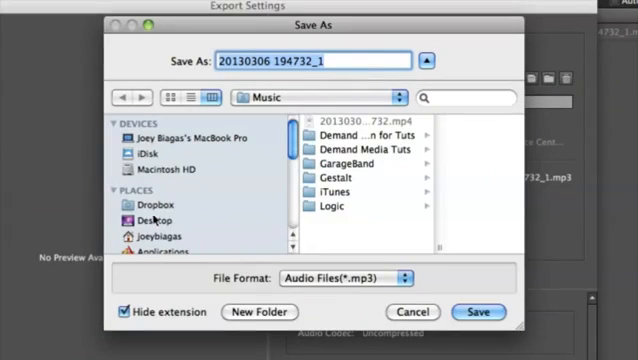
# Save the MP3 output as 'converter file' on the Desktop and accept the export settings
pyautogui.click(150, 219)
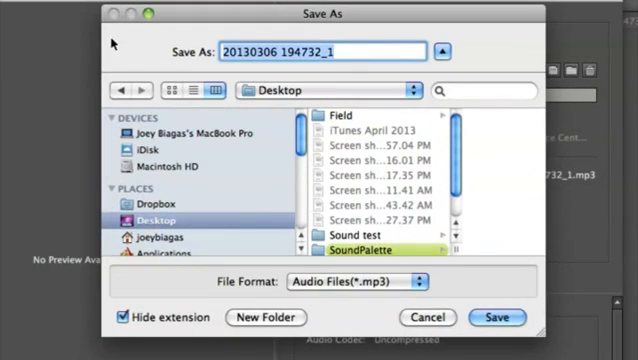
pyautogui.write('converter')
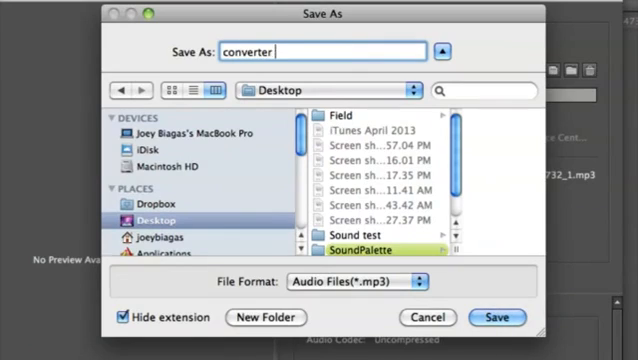
pyautogui.write('file')
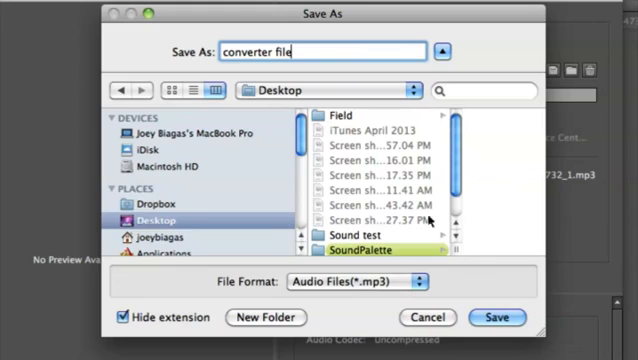
pyautogui.click(497, 317)
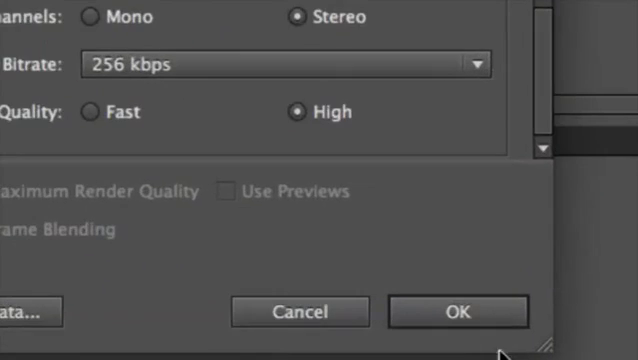
pyautogui.click(456, 311)
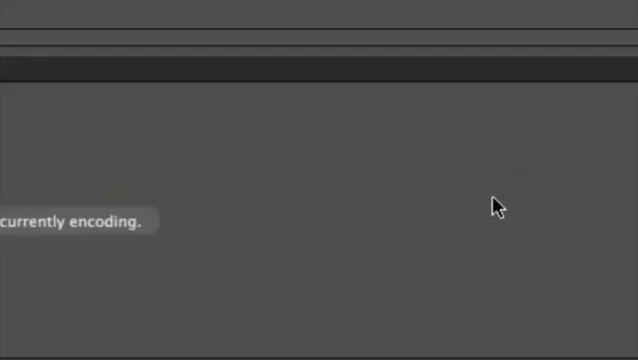